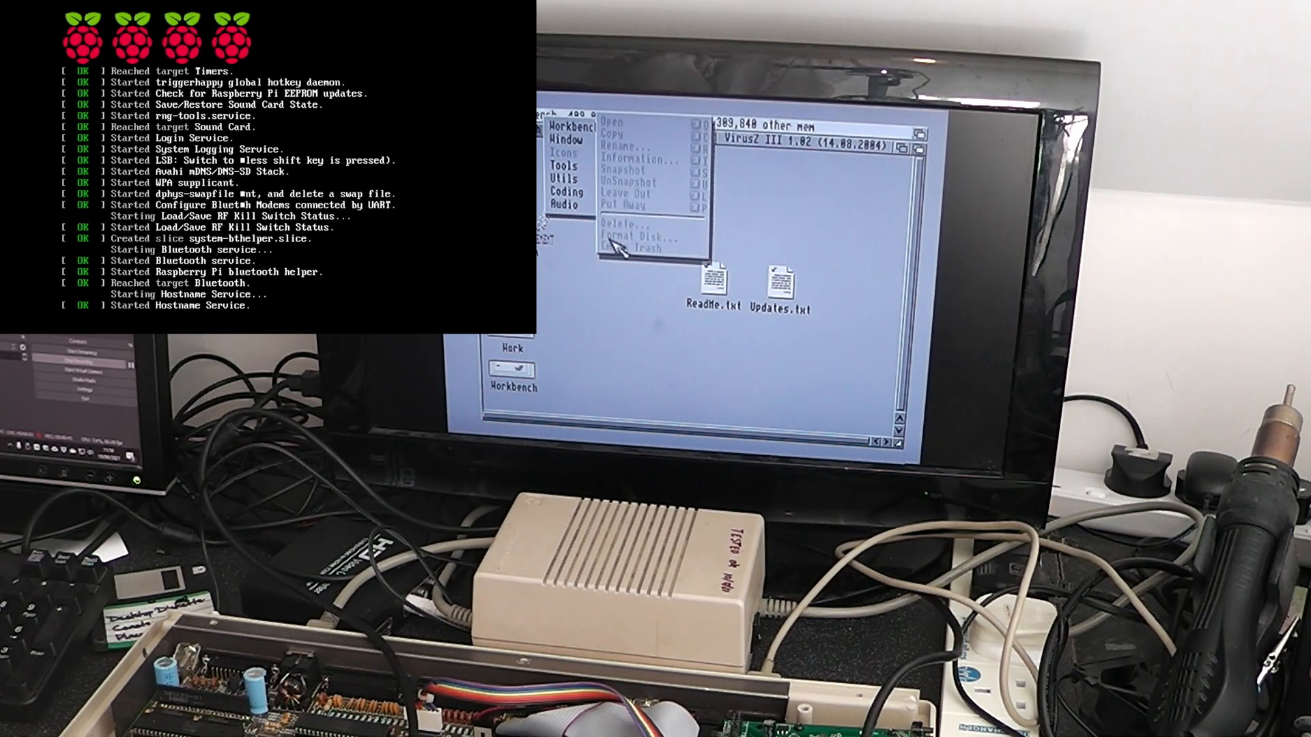
- Show the Tools > Audio submenu listing HippoPlayer, OctaMED and Protracker
click(565, 203)
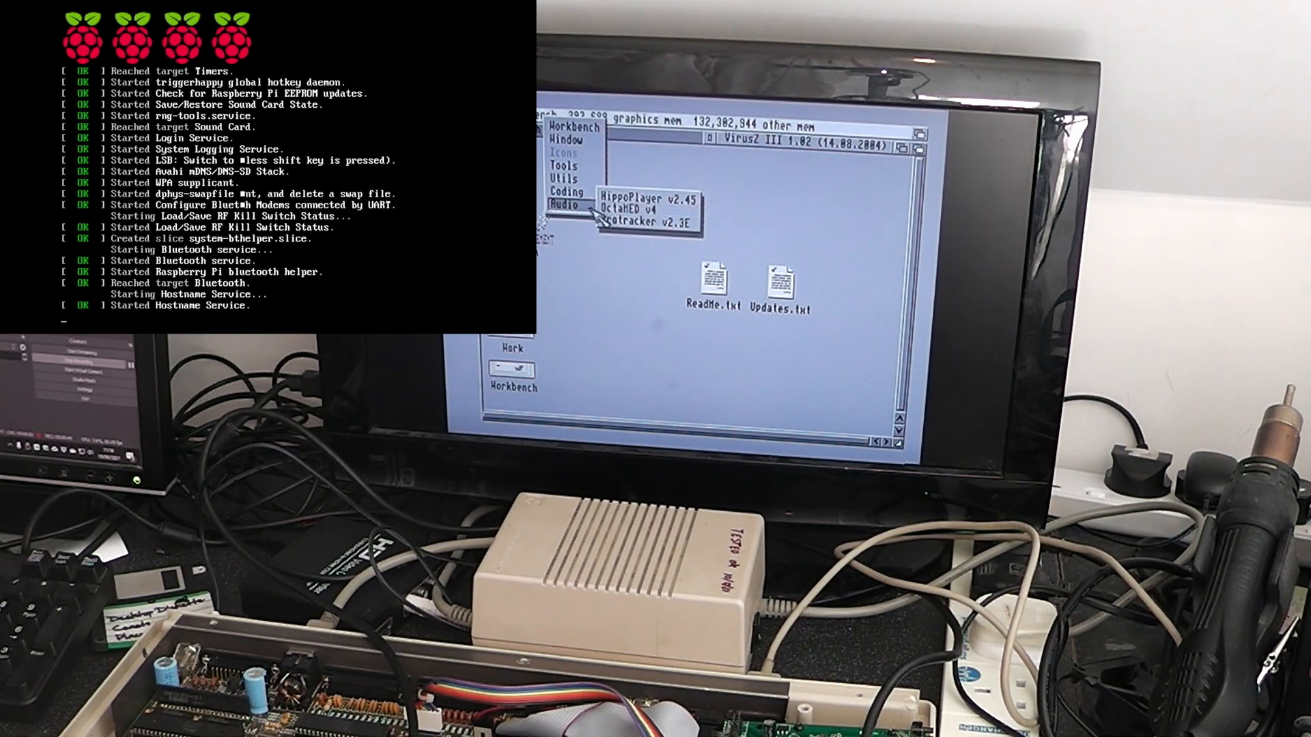